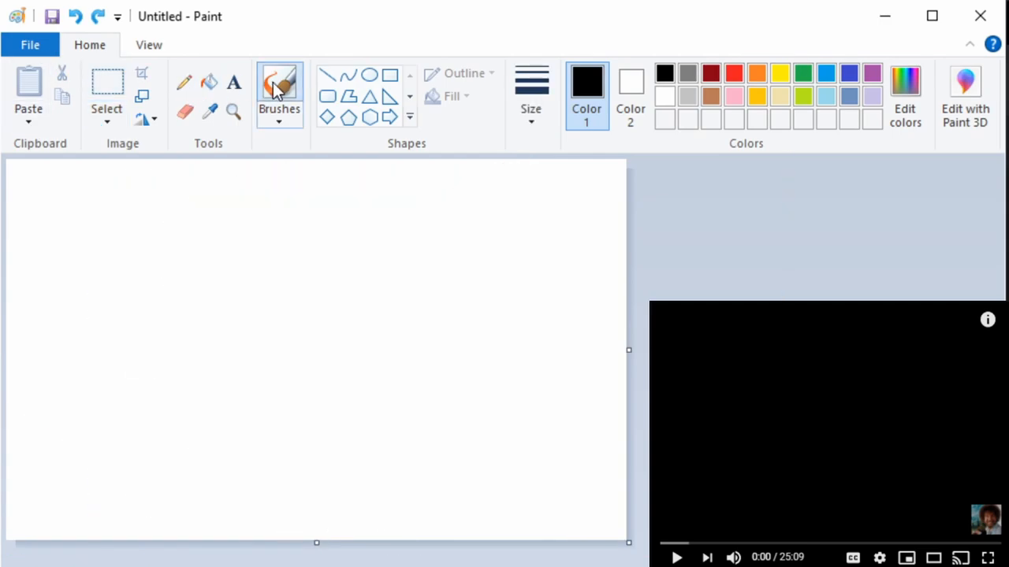
Doodle 'PAINT' and a loop with the black brush, then undo the last strokes
{"action": "left_click", "coordinate": [279, 86]}
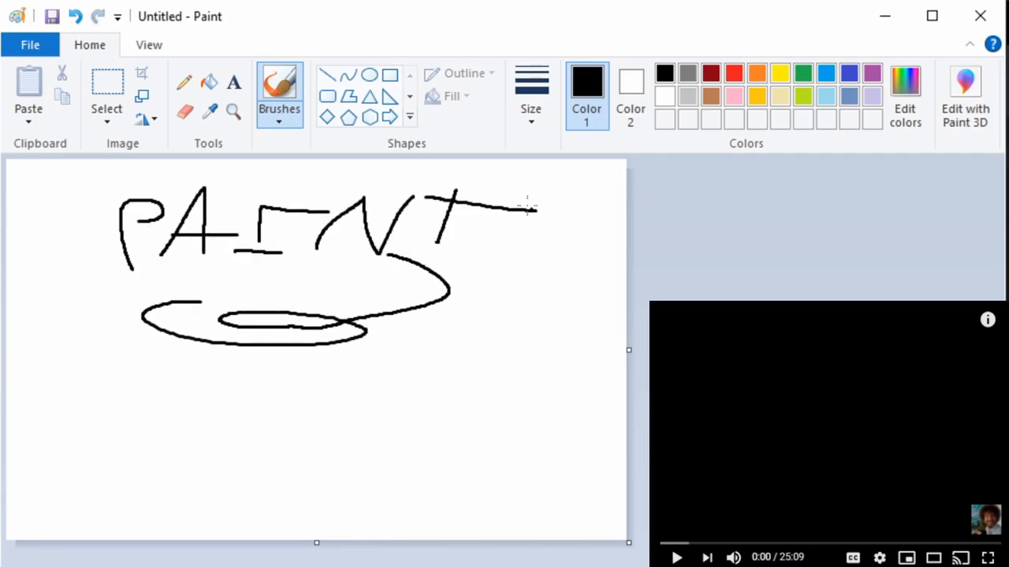
{"action": "left_click", "coordinate": [76, 16]}
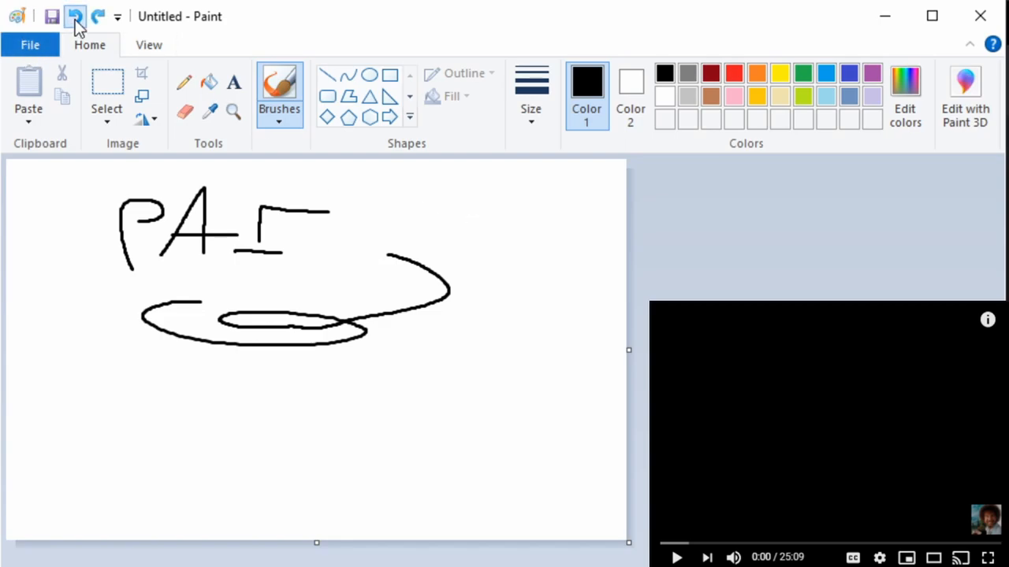
Undo the remaining doodle strokes and switch to dark red paint
{"action": "left_click", "coordinate": [75, 16]}
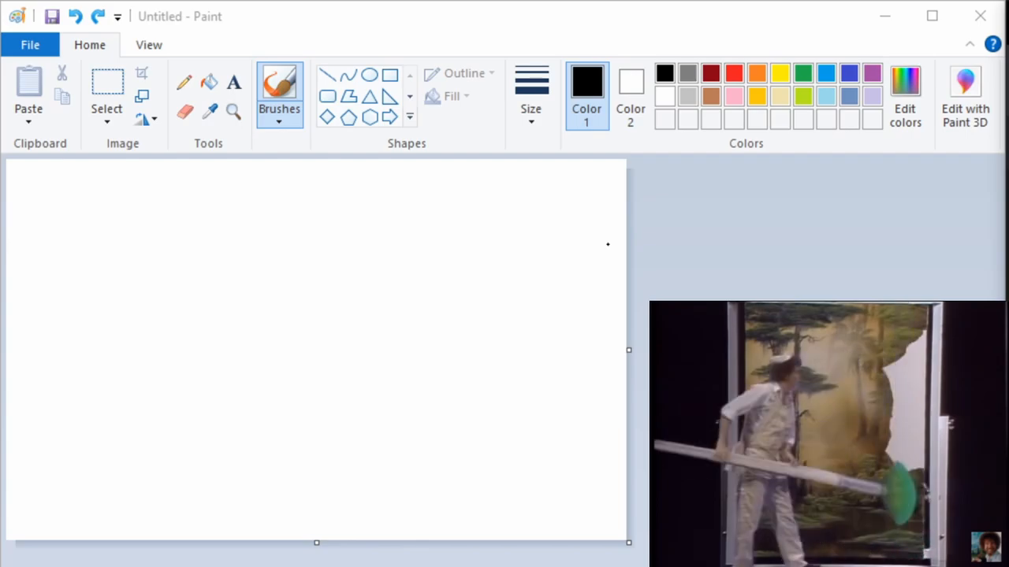
{"action": "left_click", "coordinate": [496, 234]}
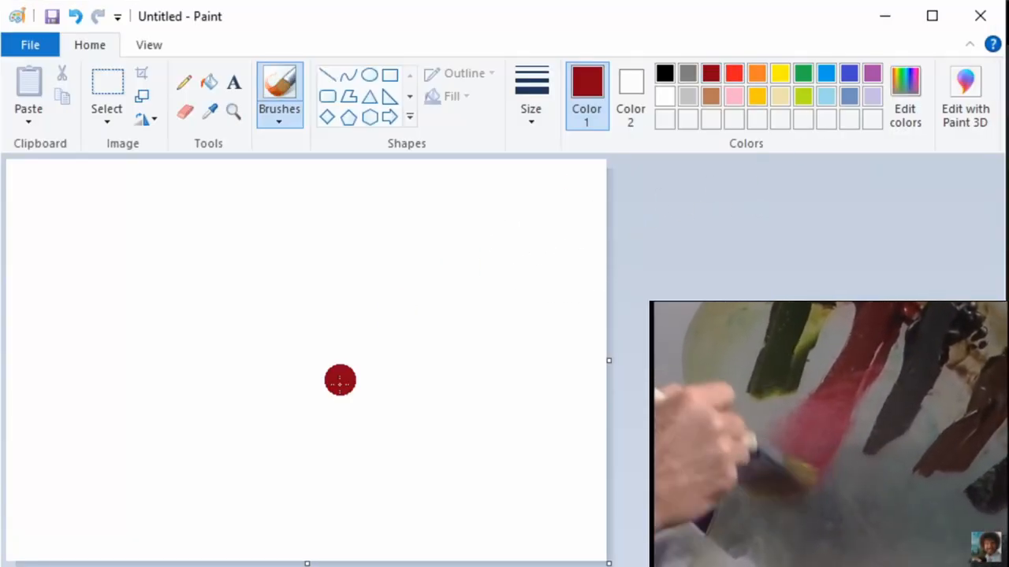
Brush red mountains across the canvas and blue into the sky and lake
{"action": "left_click_drag", "start_coordinate": [341, 380], "coordinate": [362, 235]}
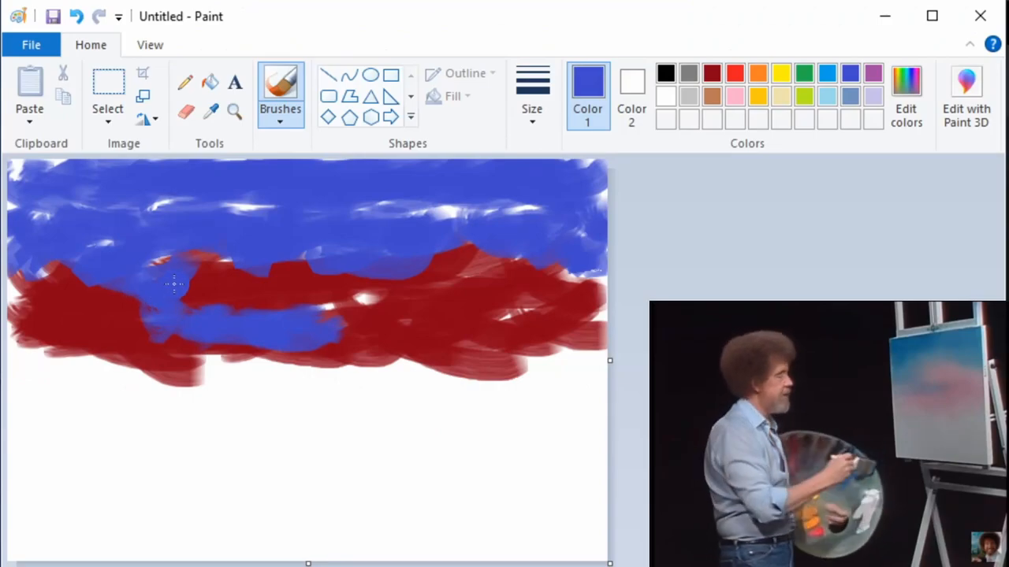
{"action": "left_click_drag", "start_coordinate": [182, 283], "coordinate": [536, 461]}
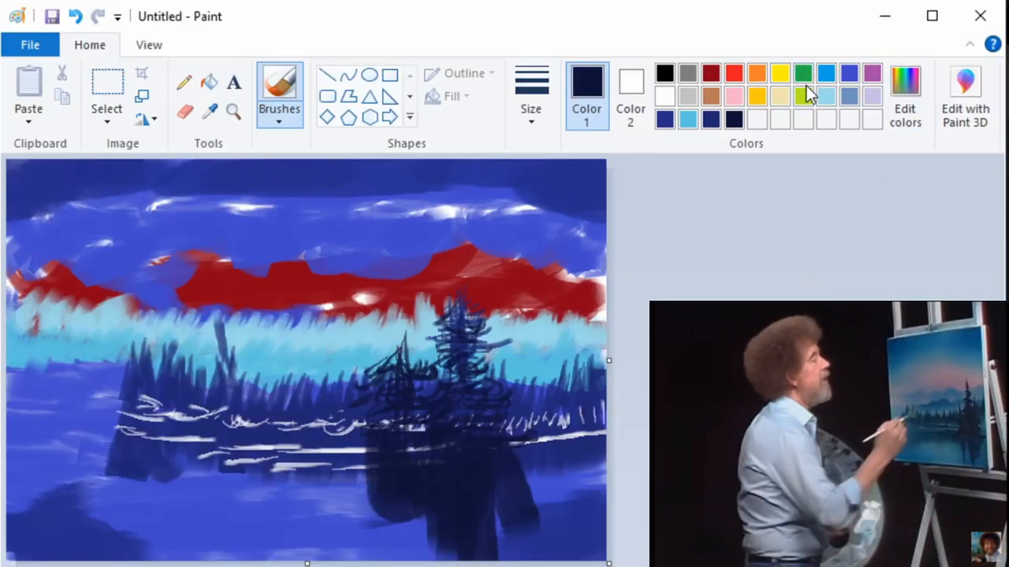
Brush yellow-green needles onto the island trees
{"action": "left_click", "coordinate": [802, 74]}
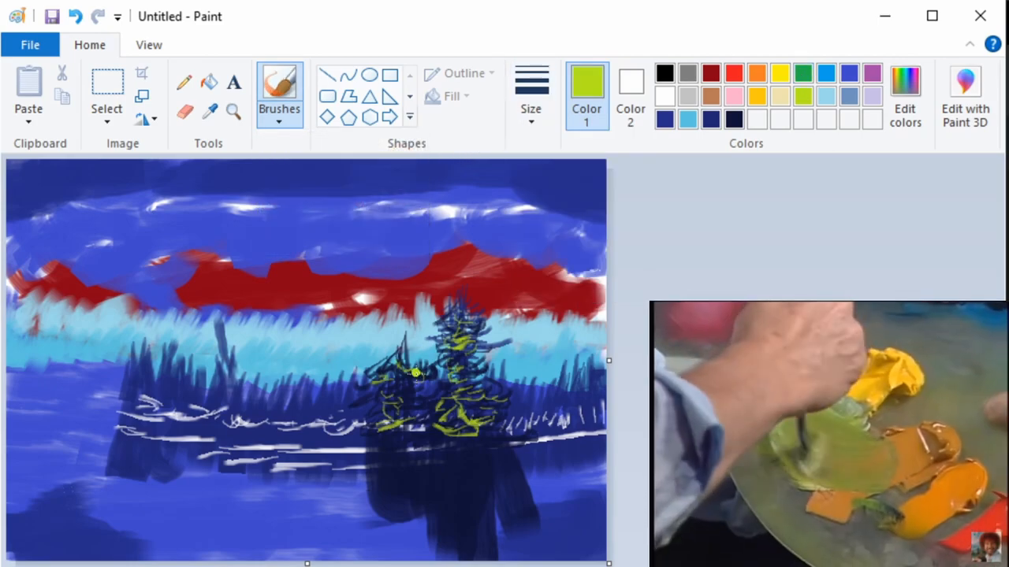
{"action": "left_click_drag", "start_coordinate": [418, 375], "coordinate": [381, 362]}
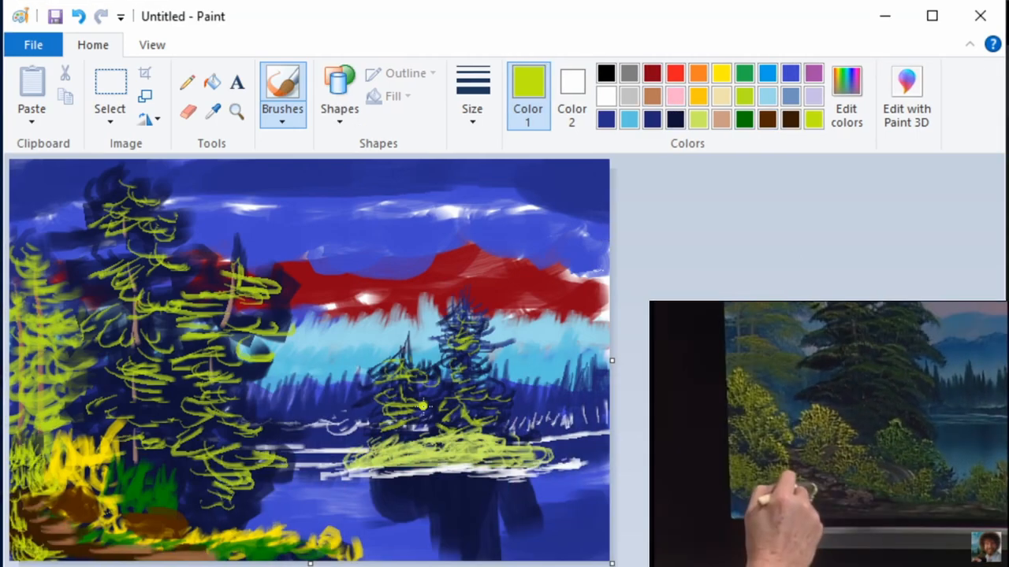
Pick light brown paint for the trunk and ground strokes
{"action": "left_click", "coordinate": [722, 74]}
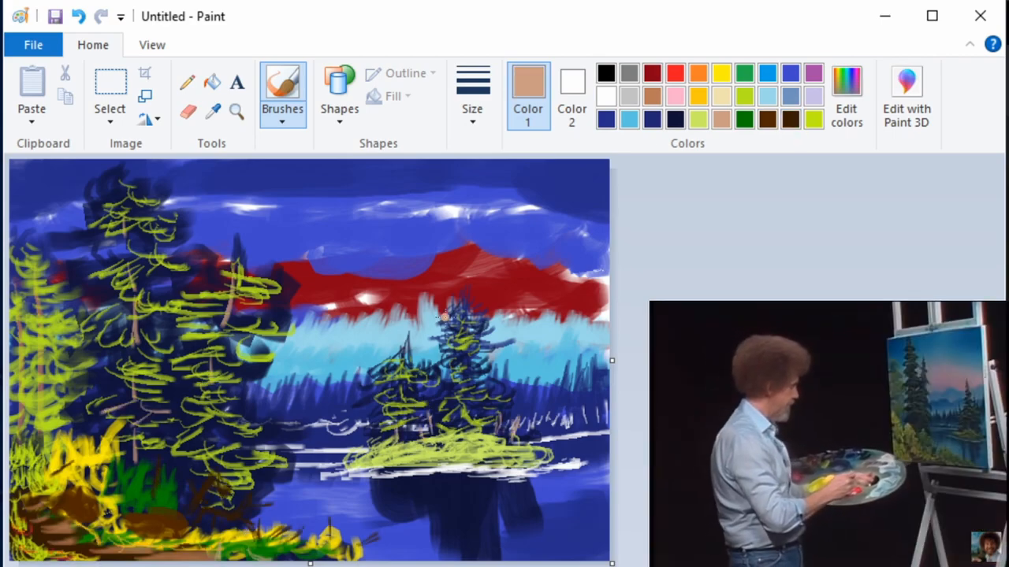
{"action": "left_click", "coordinate": [674, 73]}
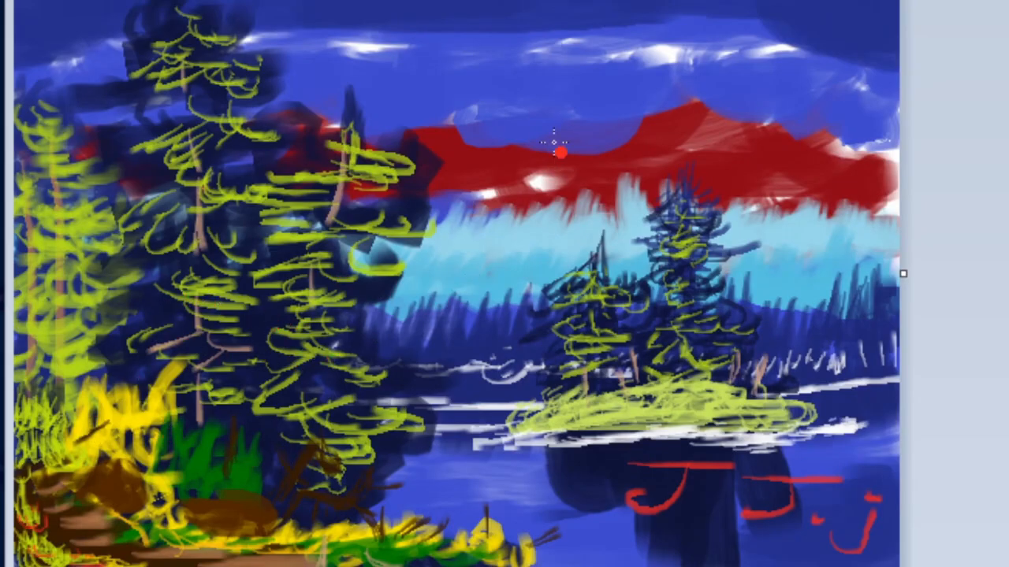
{"action": "mouse_move", "coordinate": [508, 218]}
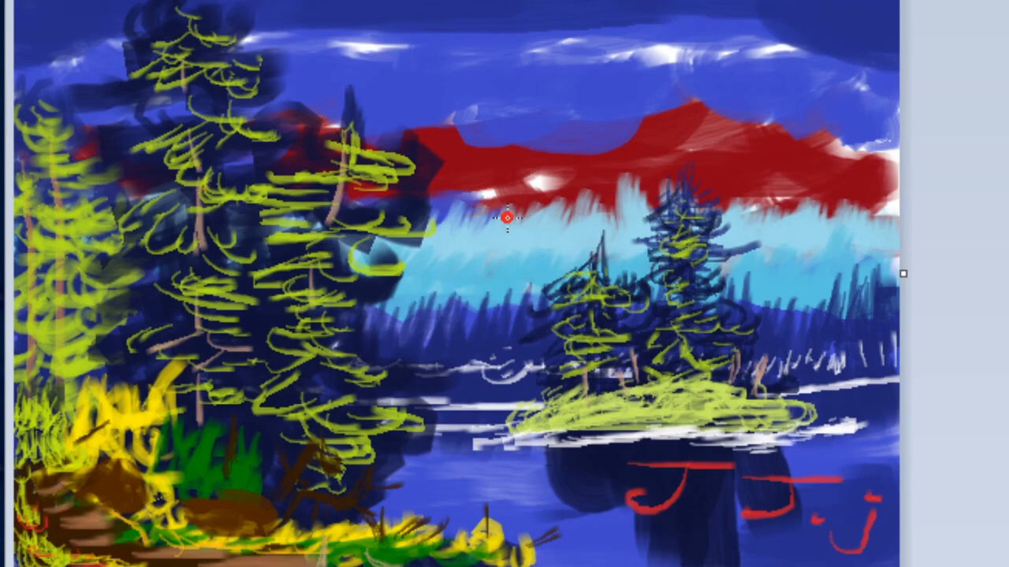
{"action": "mouse_move", "coordinate": [762, 467]}
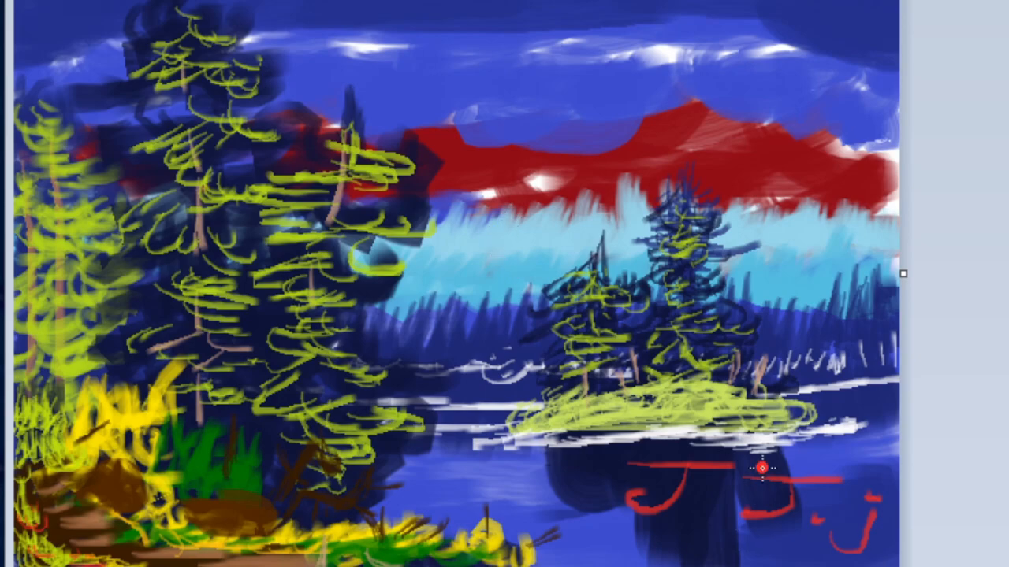